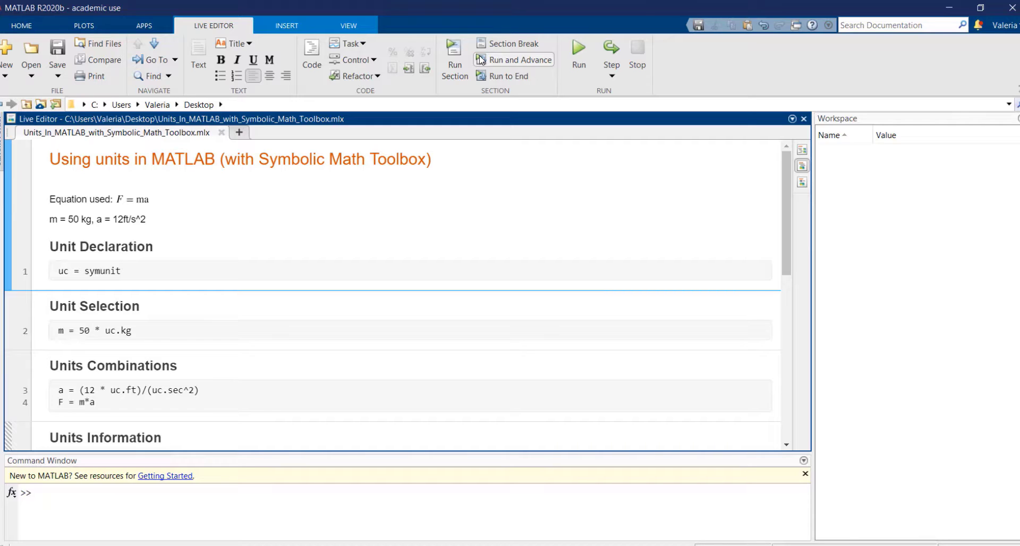
- Run the Unit Declaration section to create units collection uc and list its base units
{"action": "left_click", "coordinate": [52, 160]}
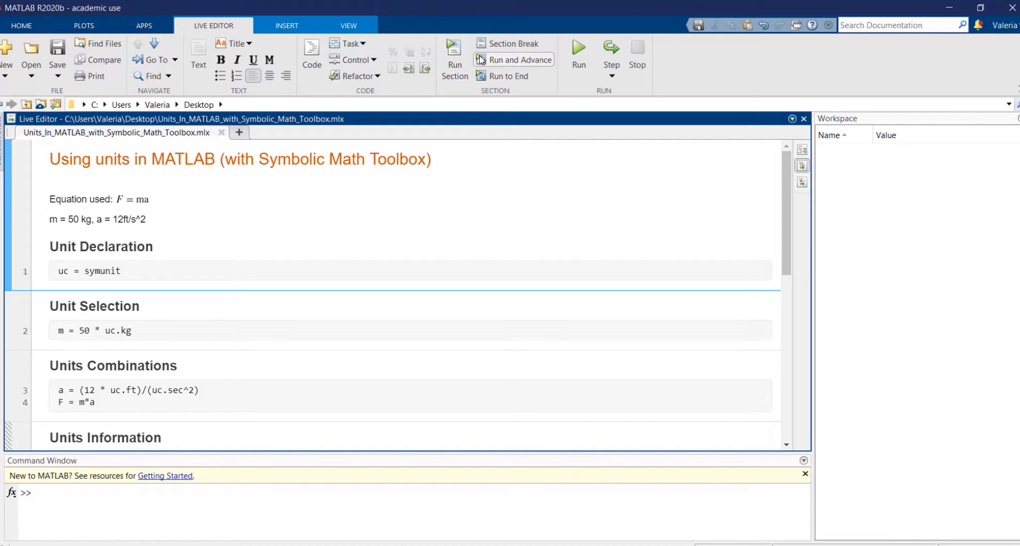
{"action": "double_click", "coordinate": [132, 198]}
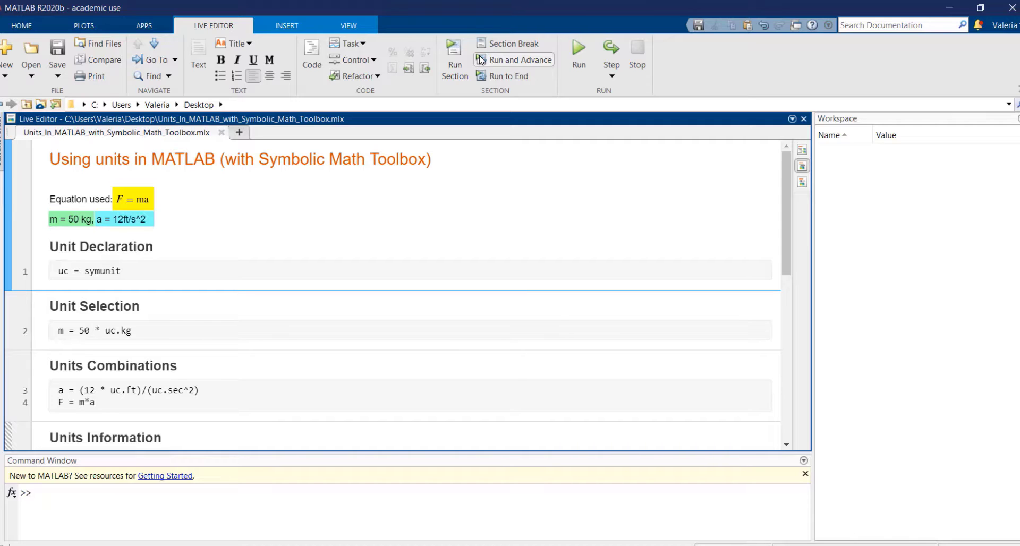
{"action": "left_click", "coordinate": [51, 159]}
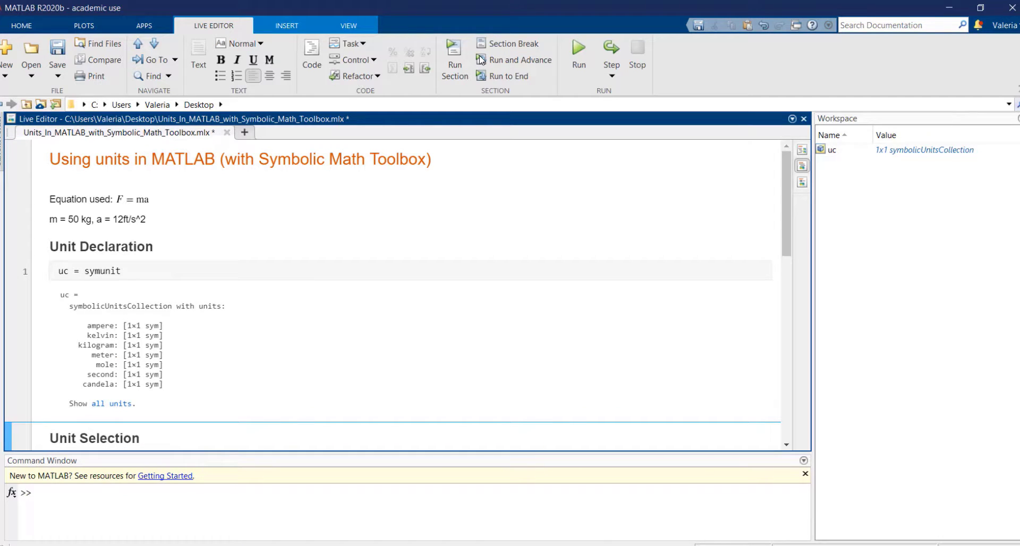
- Run the Unit Selection section, defining mass m as 50 kg
{"action": "double_click", "coordinate": [102, 270]}
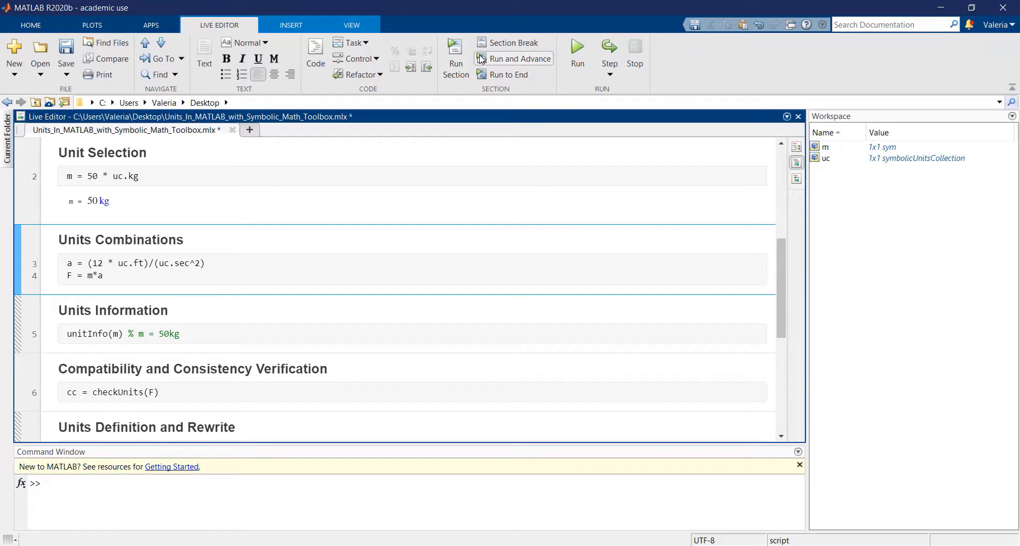
{"action": "double_click", "coordinate": [124, 176]}
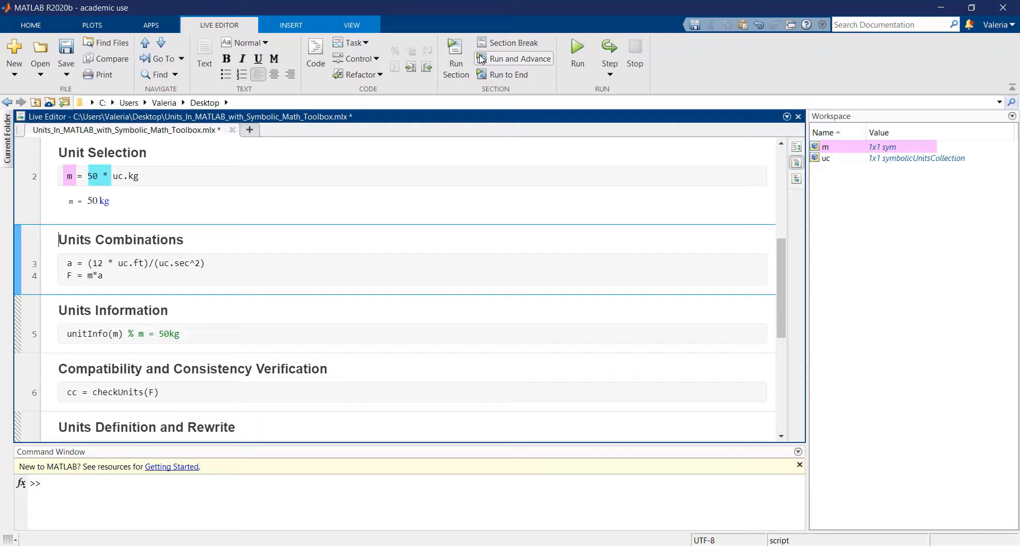
- Run Units Combinations (a = 12 ft/s², F = 600 ft·kg/s²) and the Units Information section for m
{"action": "left_click", "coordinate": [519, 59]}
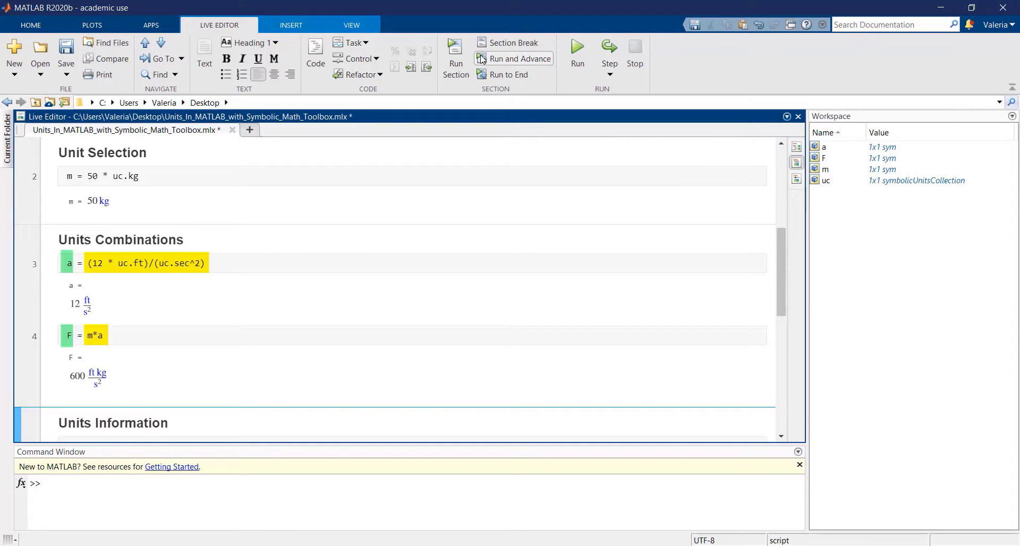
{"action": "left_click", "coordinate": [456, 58]}
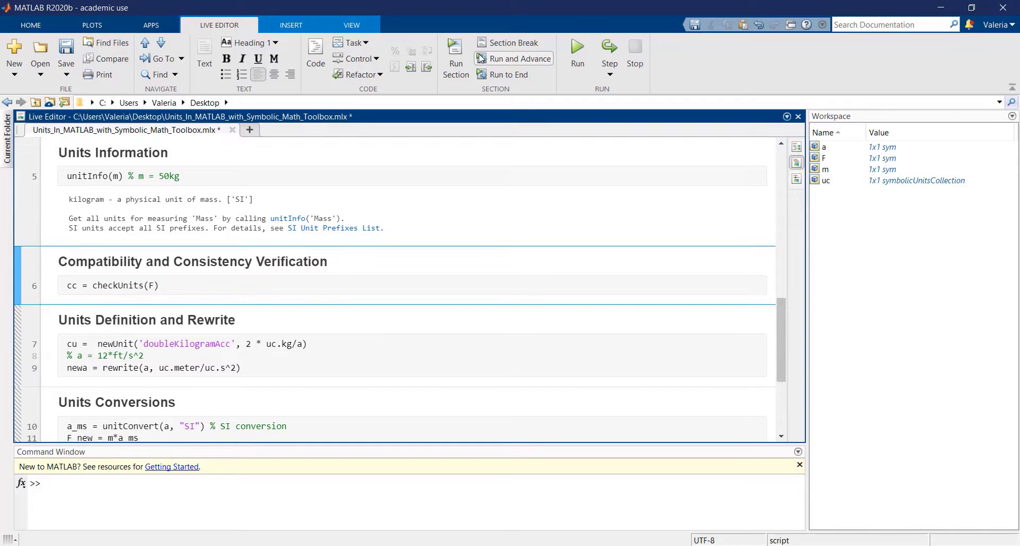
- Run the Compatibility and Consistency Verification section, confirming F is consistent and compatible
{"action": "left_click", "coordinate": [62, 261]}
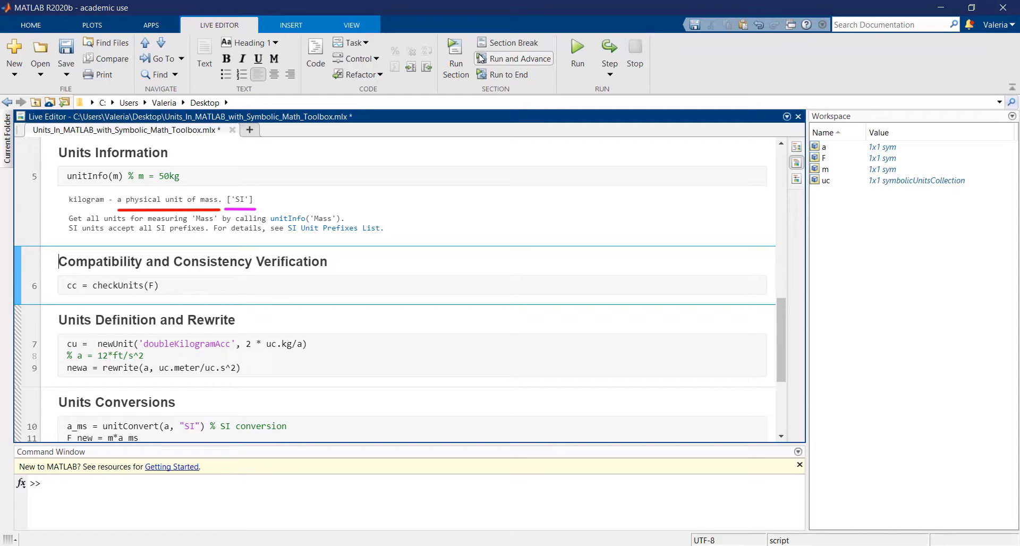
{"action": "double_click", "coordinate": [87, 176]}
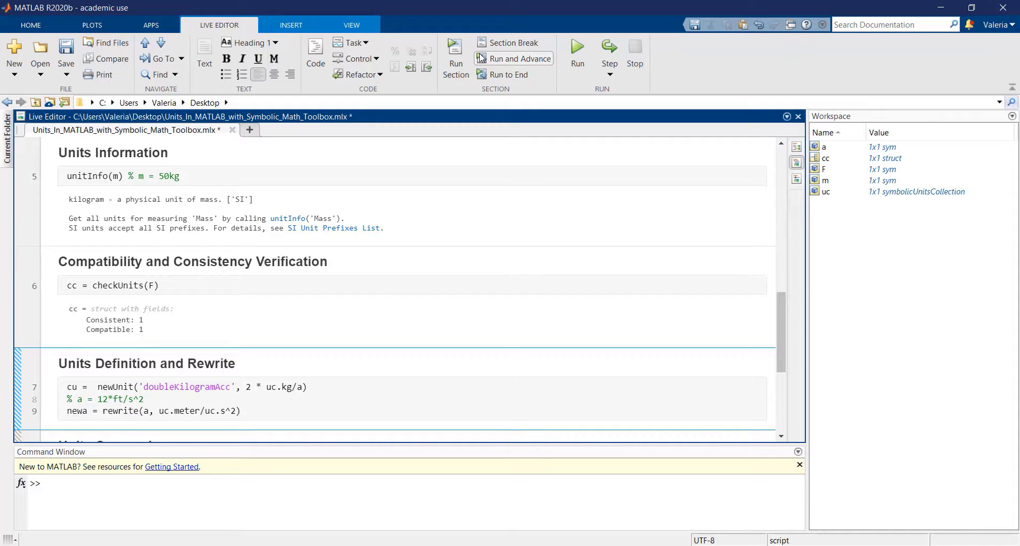
- Run Units Definition and Rewrite, creating doubleKilogramAcc and giving a as 2286/625 m/s²
{"action": "double_click", "coordinate": [118, 285]}
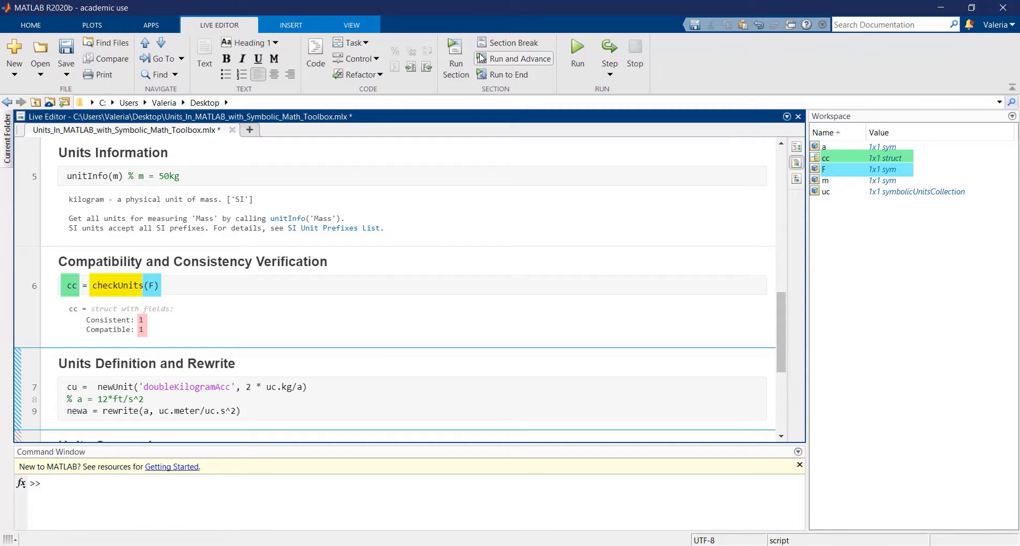
{"action": "left_click", "coordinate": [520, 58]}
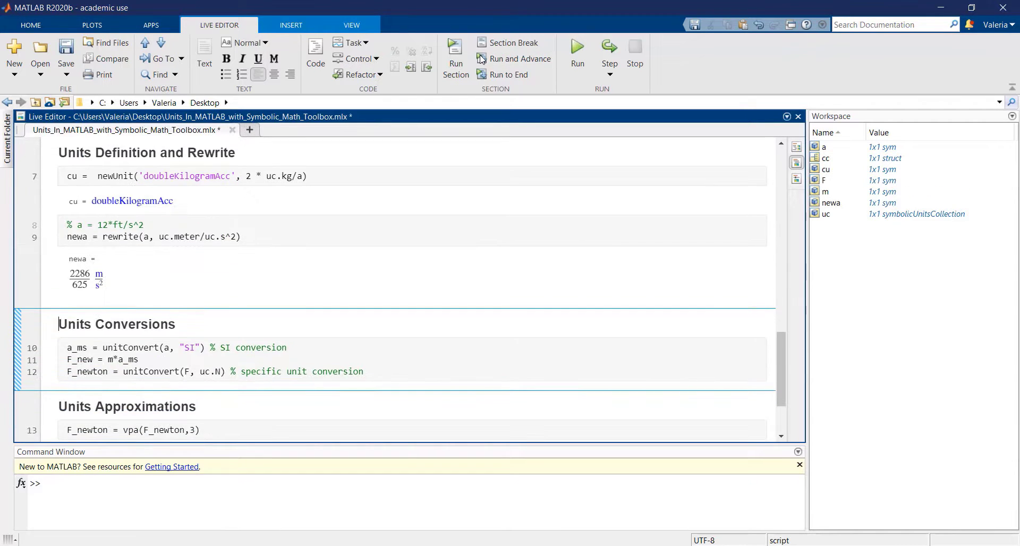
- Run Units Conversions, giving a_ms as 2286/625 m/s² and F_newton as 4572/25 N
{"action": "double_click", "coordinate": [115, 176]}
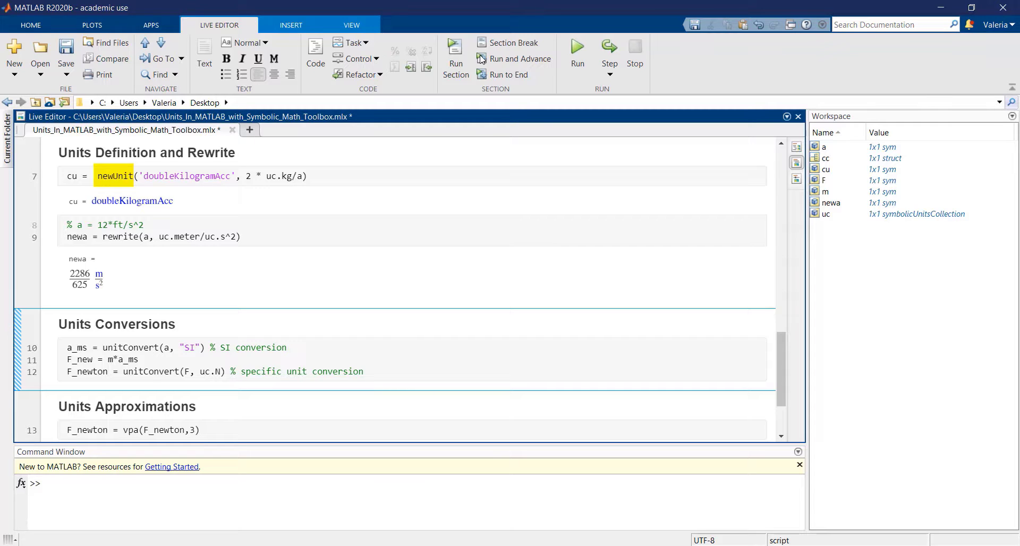
{"action": "double_click", "coordinate": [186, 177]}
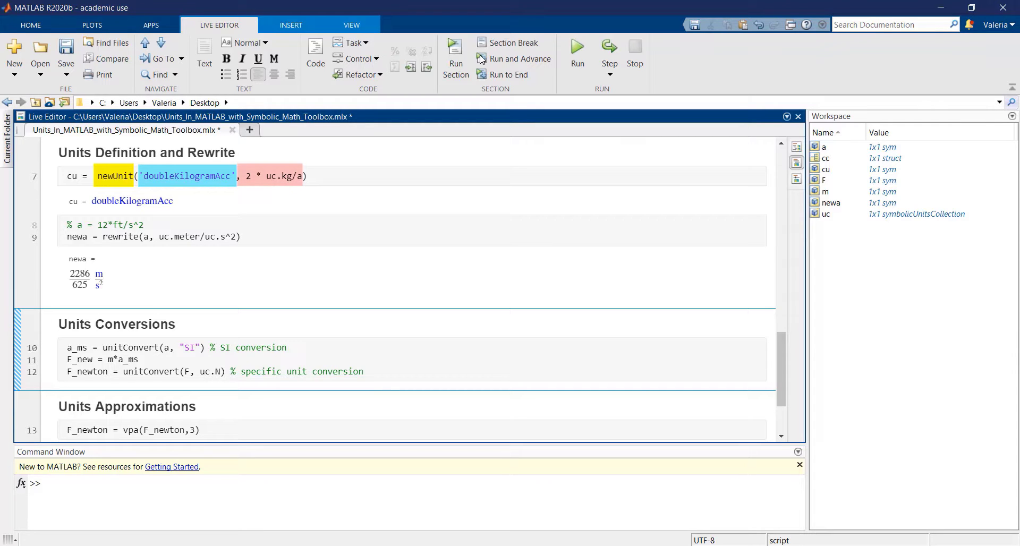
{"action": "left_click", "coordinate": [58, 324]}
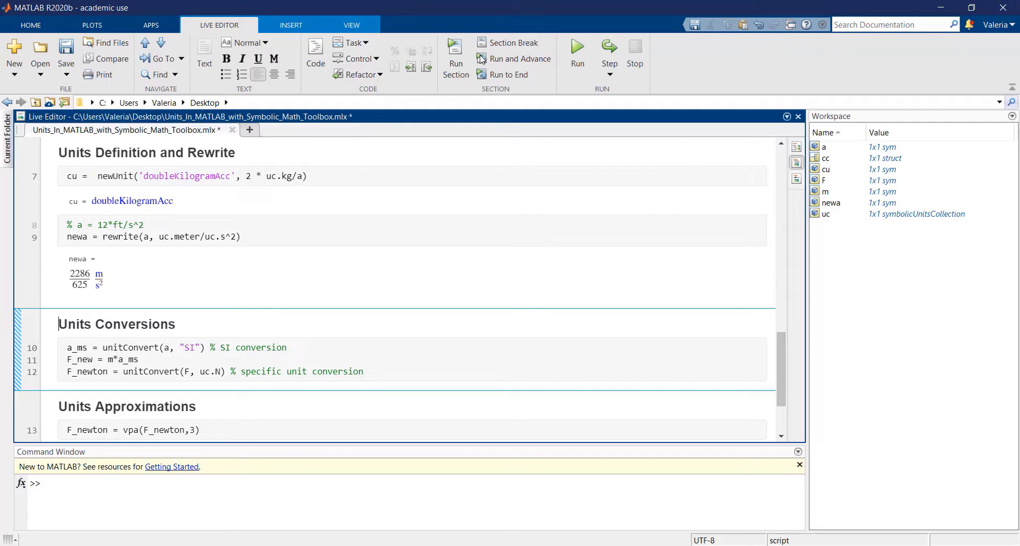
{"action": "left_click_drag", "start_coordinate": [142, 236], "coordinate": [240, 236]}
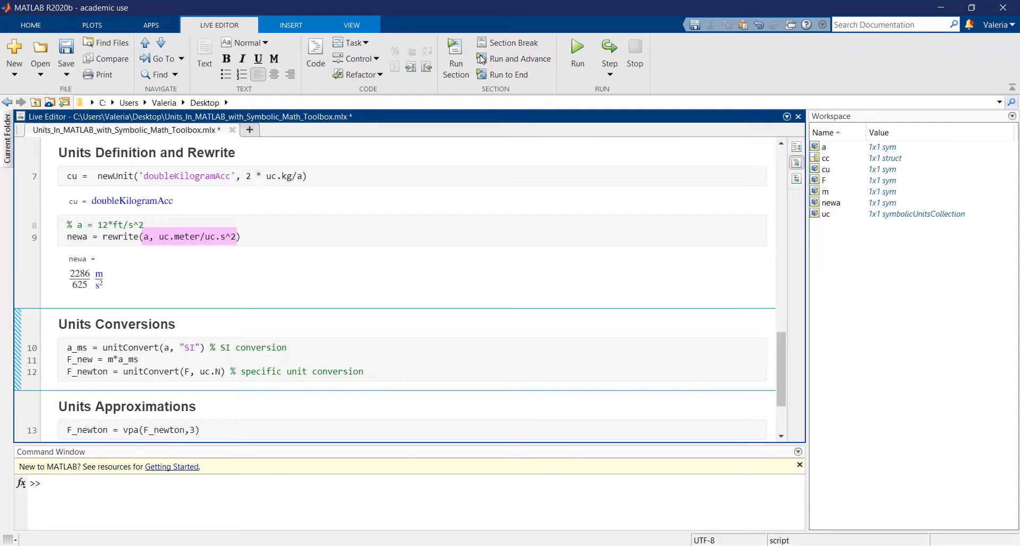
{"action": "double_click", "coordinate": [121, 236]}
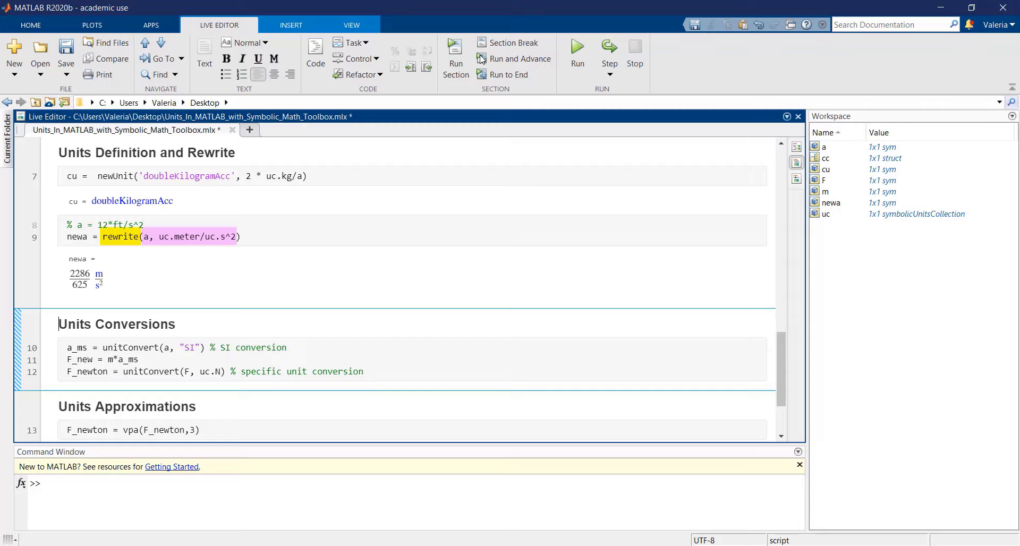
{"action": "left_click", "coordinate": [824, 147]}
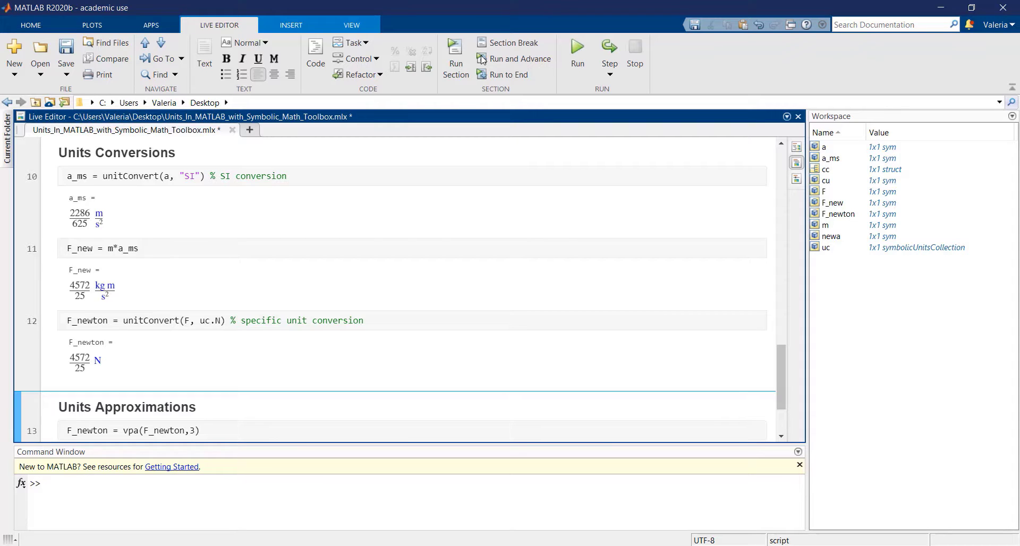
{"action": "left_click", "coordinate": [60, 407]}
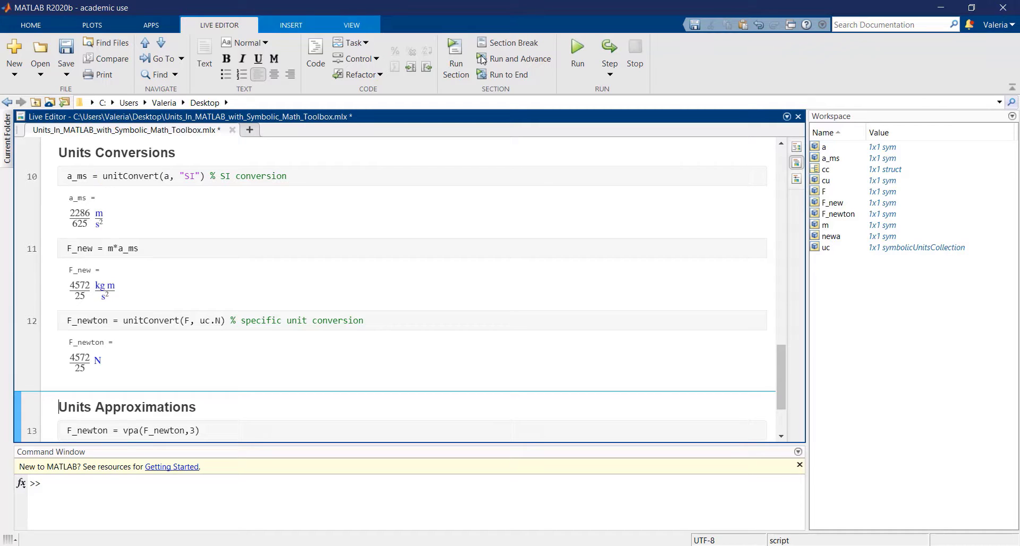
- Run Units Approximations, rounding F_newton to three significant digits as 183.0 N
{"action": "double_click", "coordinate": [130, 176]}
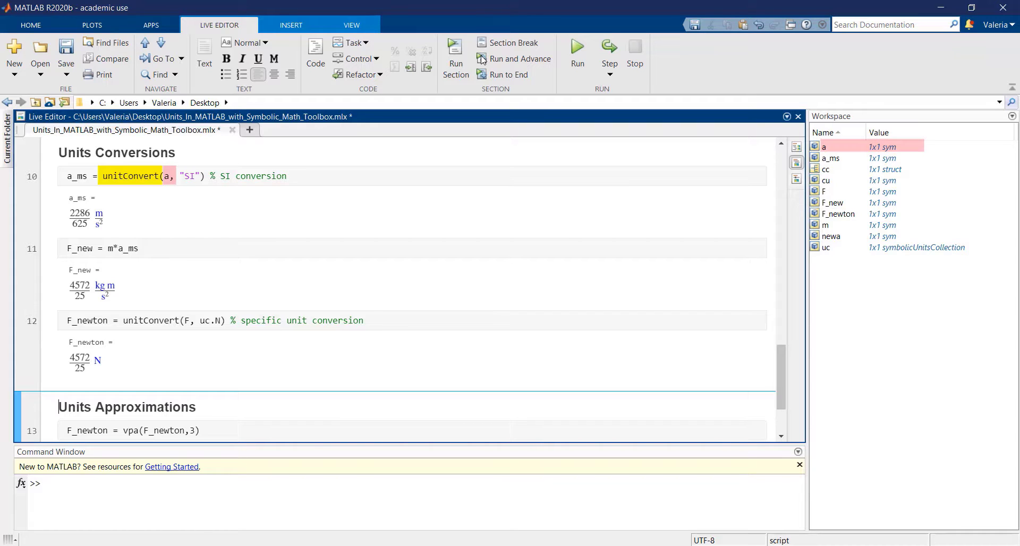
{"action": "double_click", "coordinate": [190, 177]}
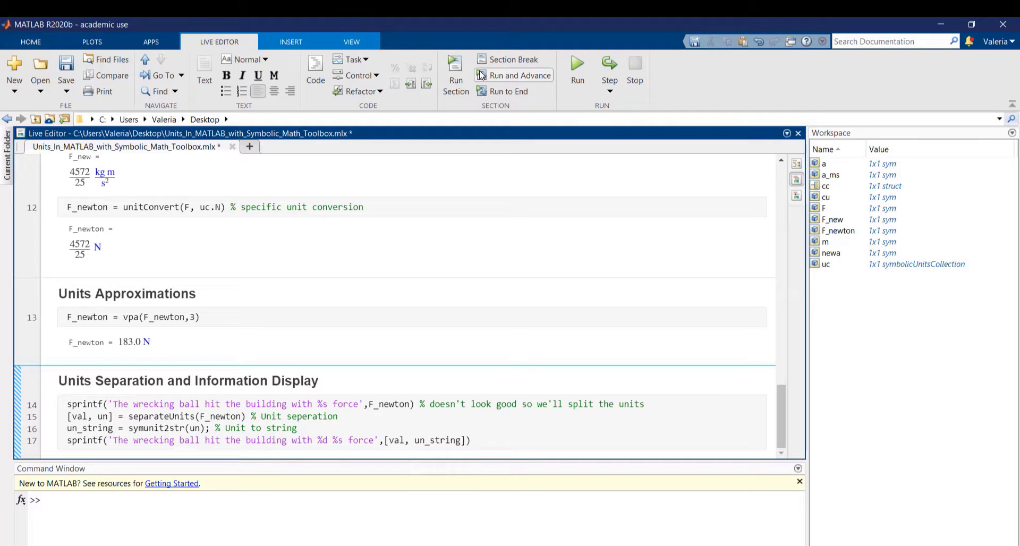
- Run the final section, printing 'The wrecking ball hit the building with 183 N force'
{"action": "double_click", "coordinate": [130, 316]}
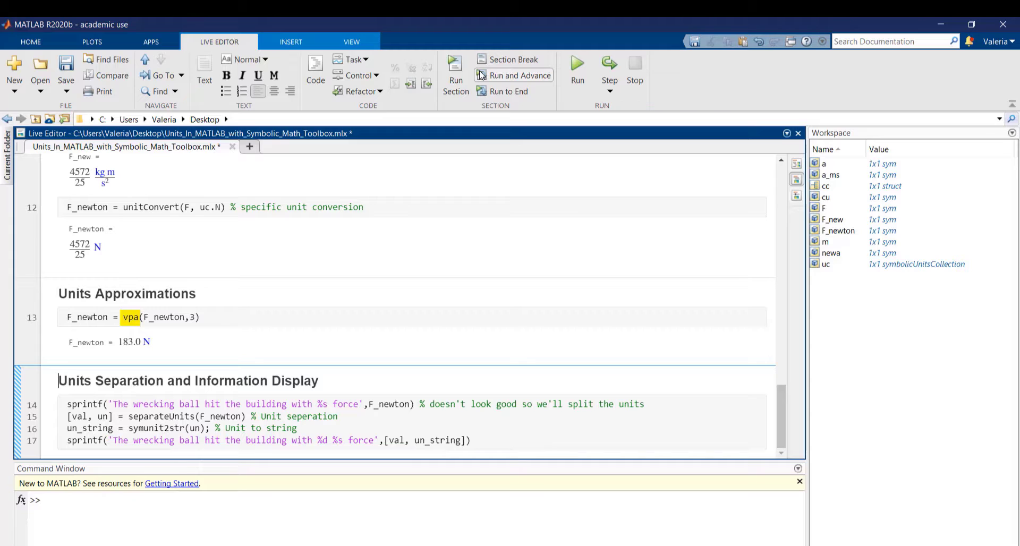
{"action": "double_click", "coordinate": [162, 317]}
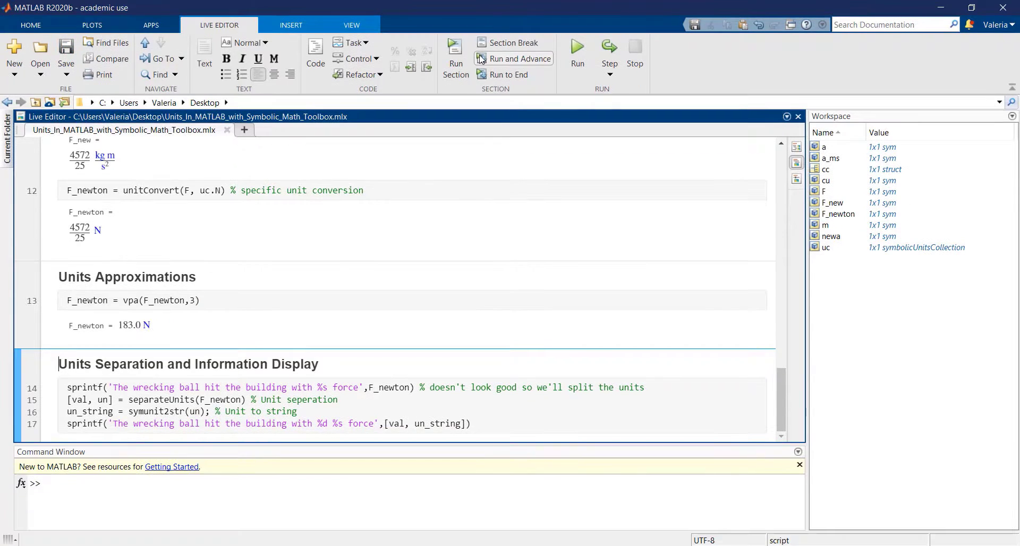
{"action": "left_click", "coordinate": [513, 58]}
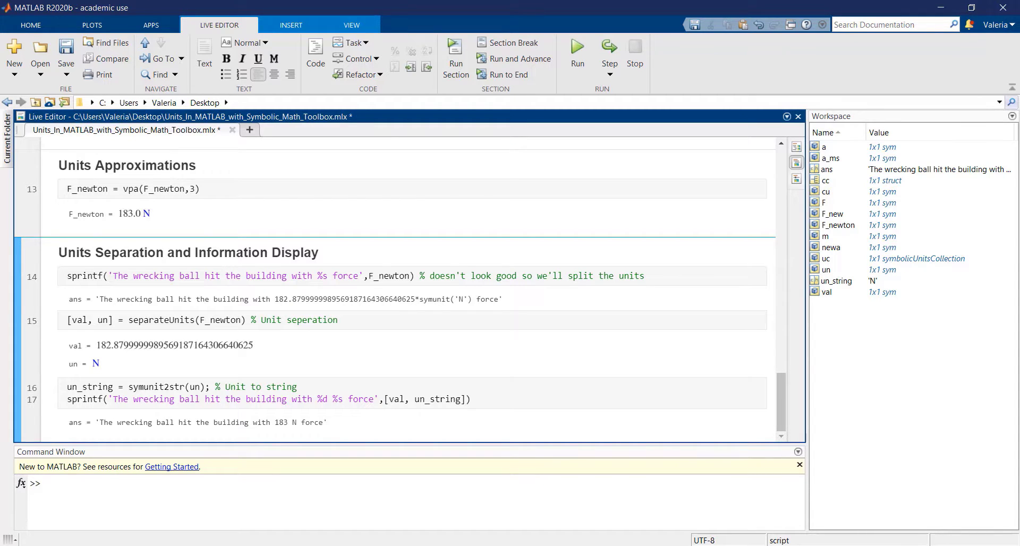
{"action": "double_click", "coordinate": [162, 320]}
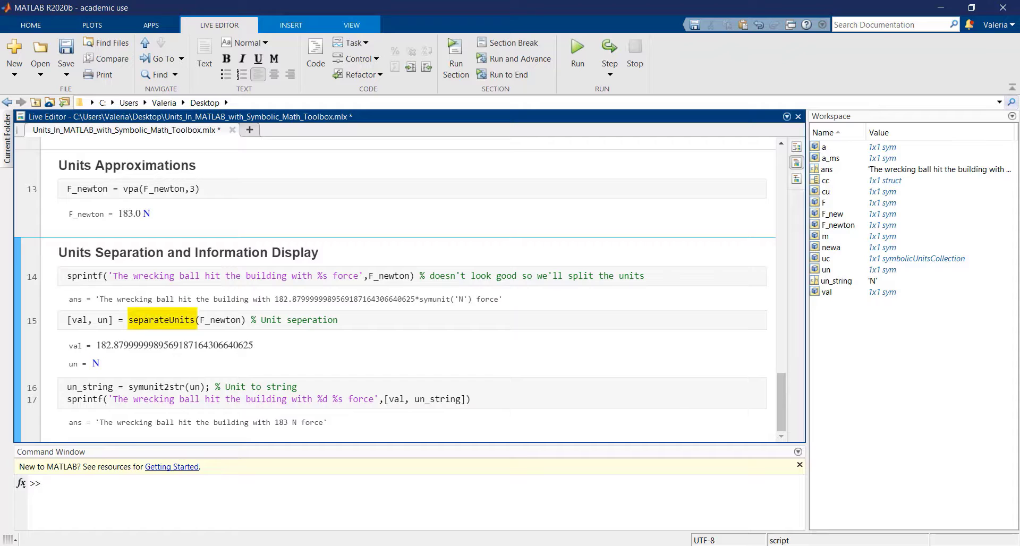
{"action": "left_click", "coordinate": [59, 252]}
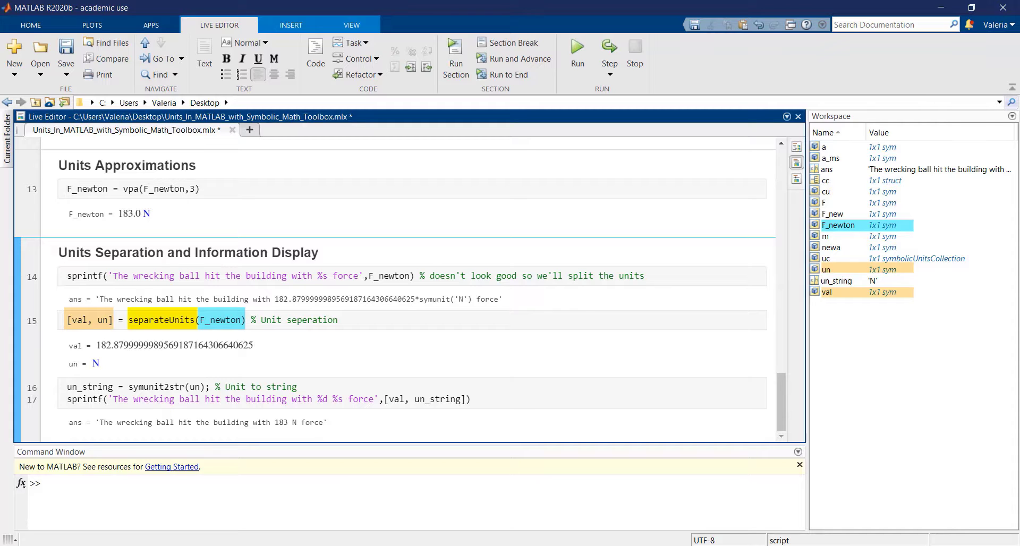
{"action": "double_click", "coordinate": [156, 387]}
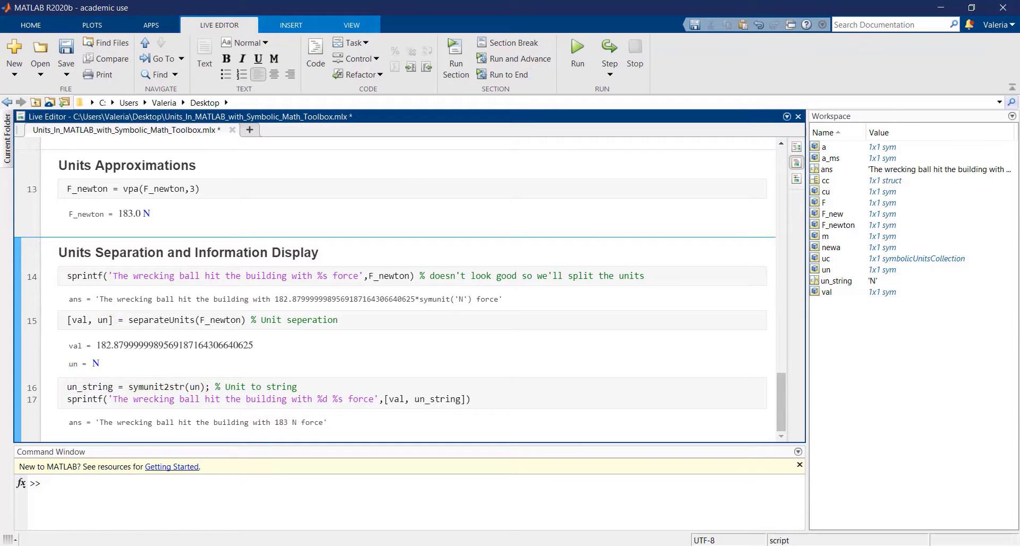
{"action": "double_click", "coordinate": [84, 400]}
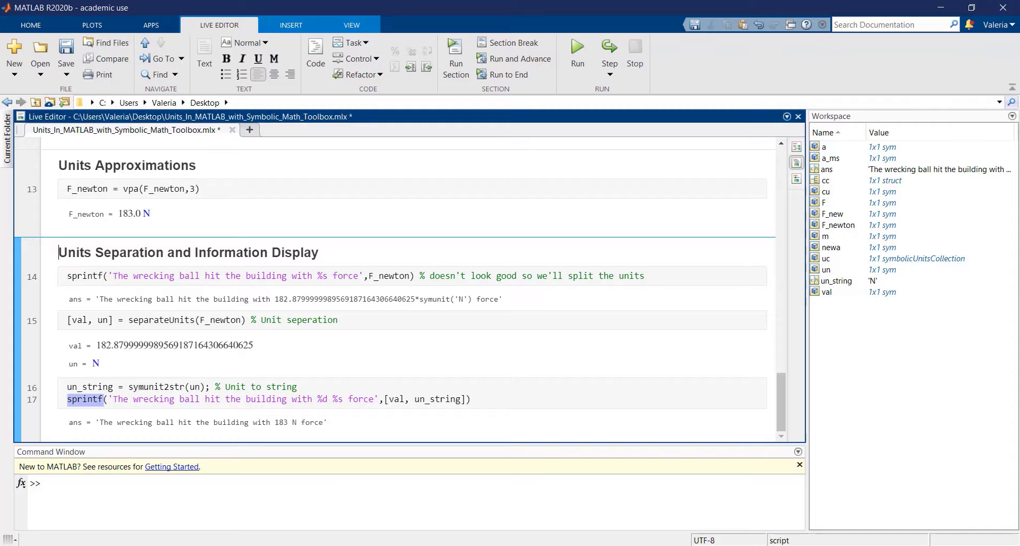